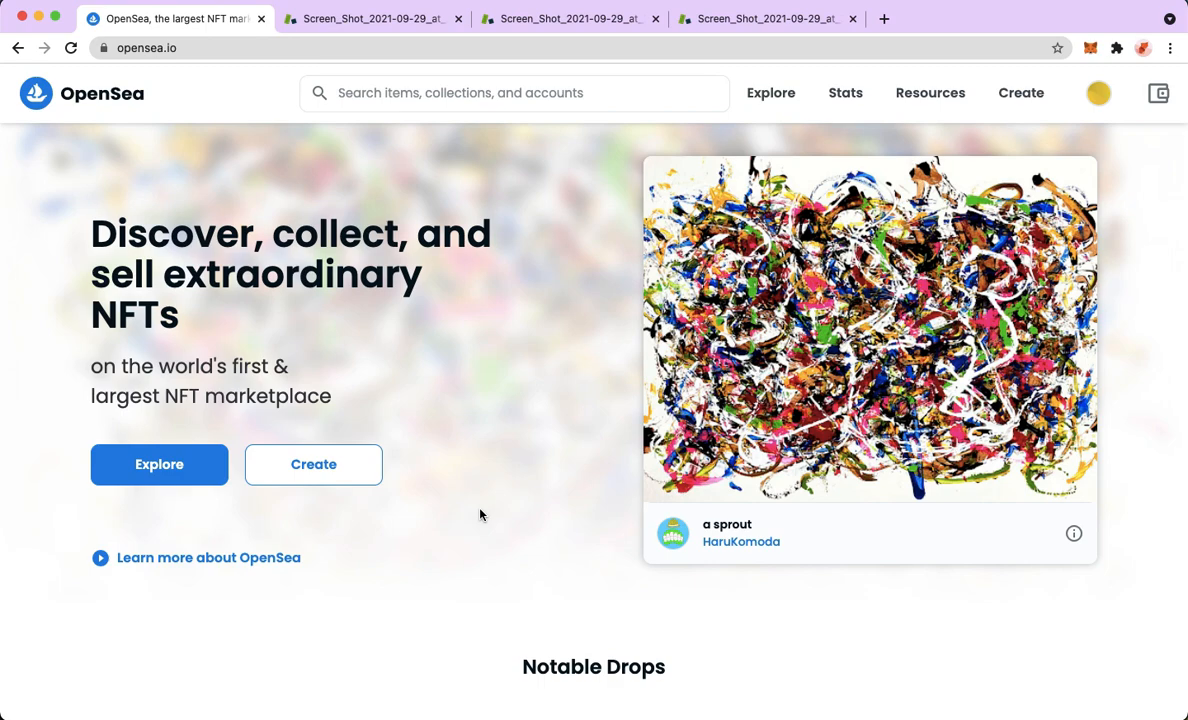
# Step: Show the wallet panel beside the home page, with a $0.00 USD total balance
pyautogui.click(146, 48)
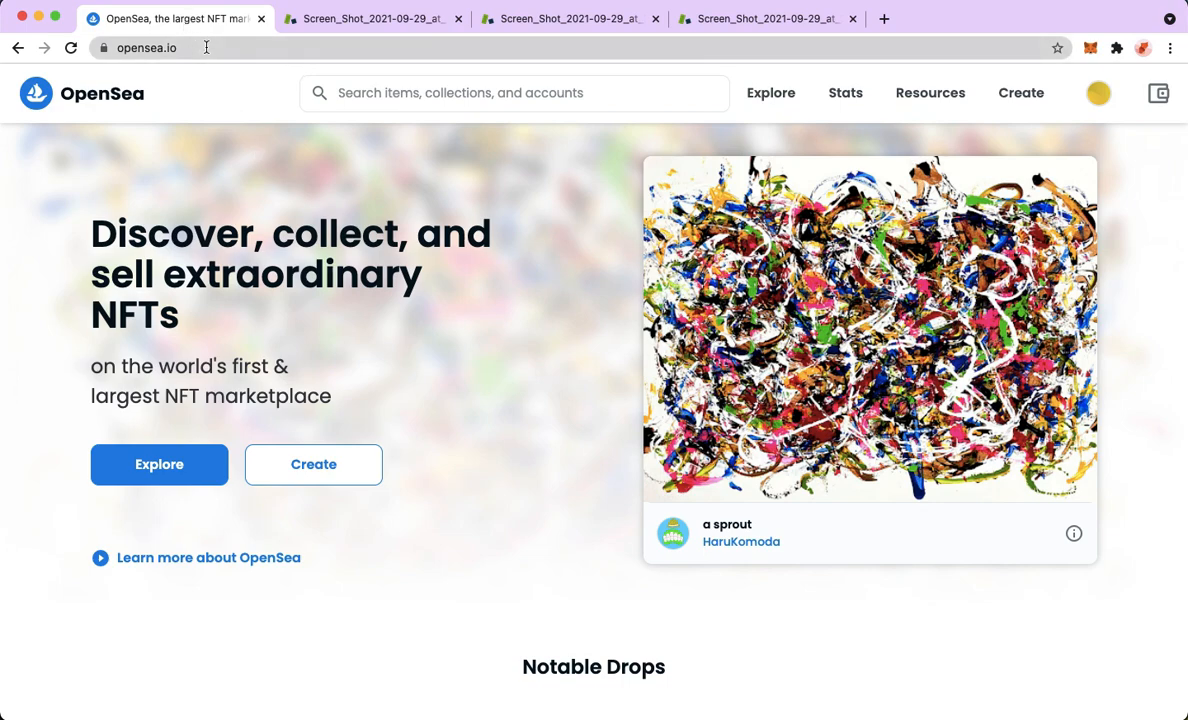
pyautogui.moveTo(220, 100)
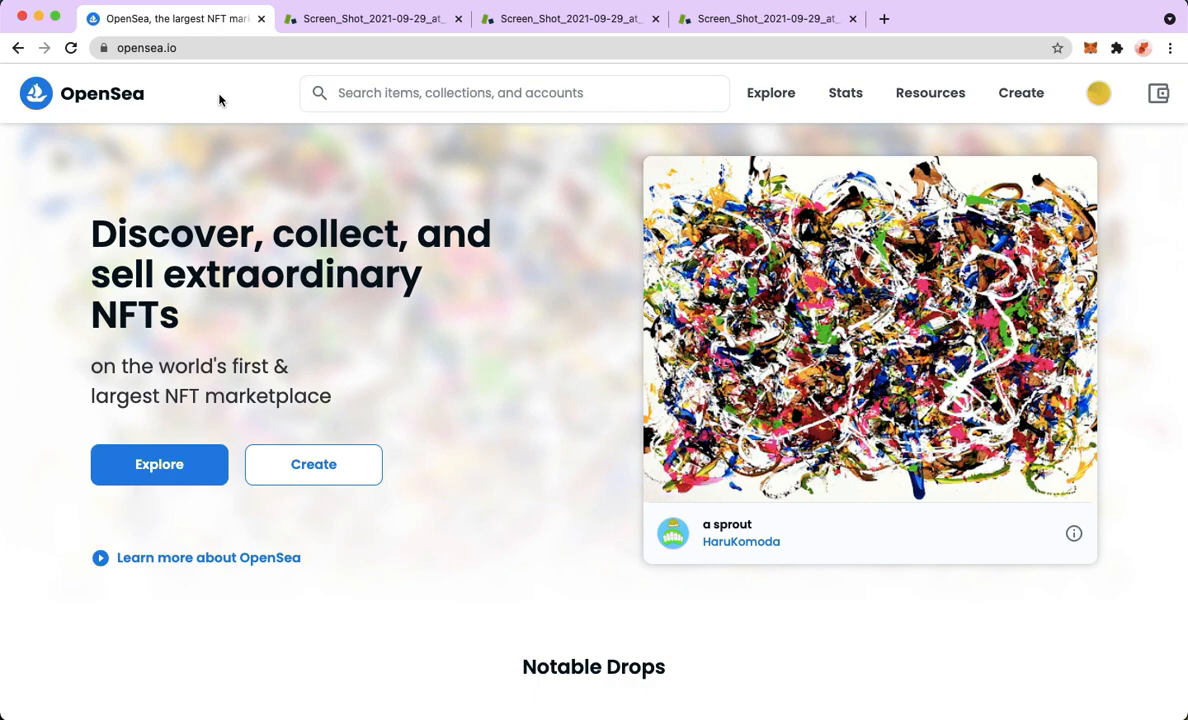
pyautogui.click(1158, 94)
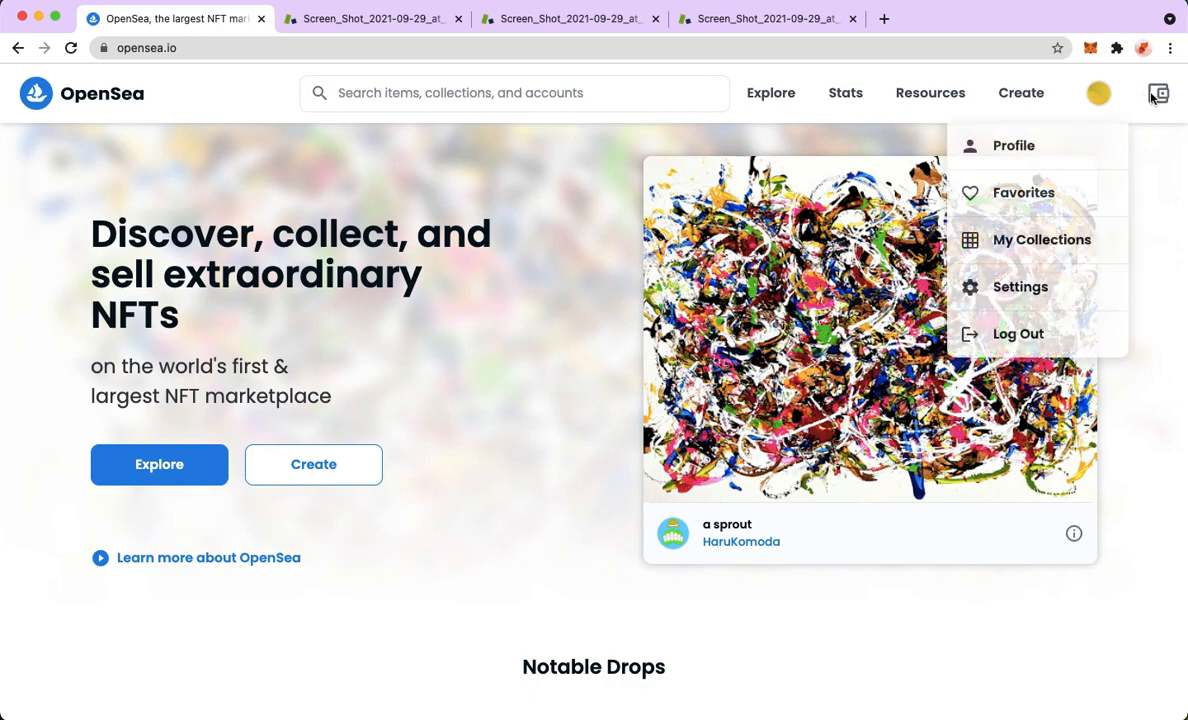
pyautogui.moveTo(1158, 94)
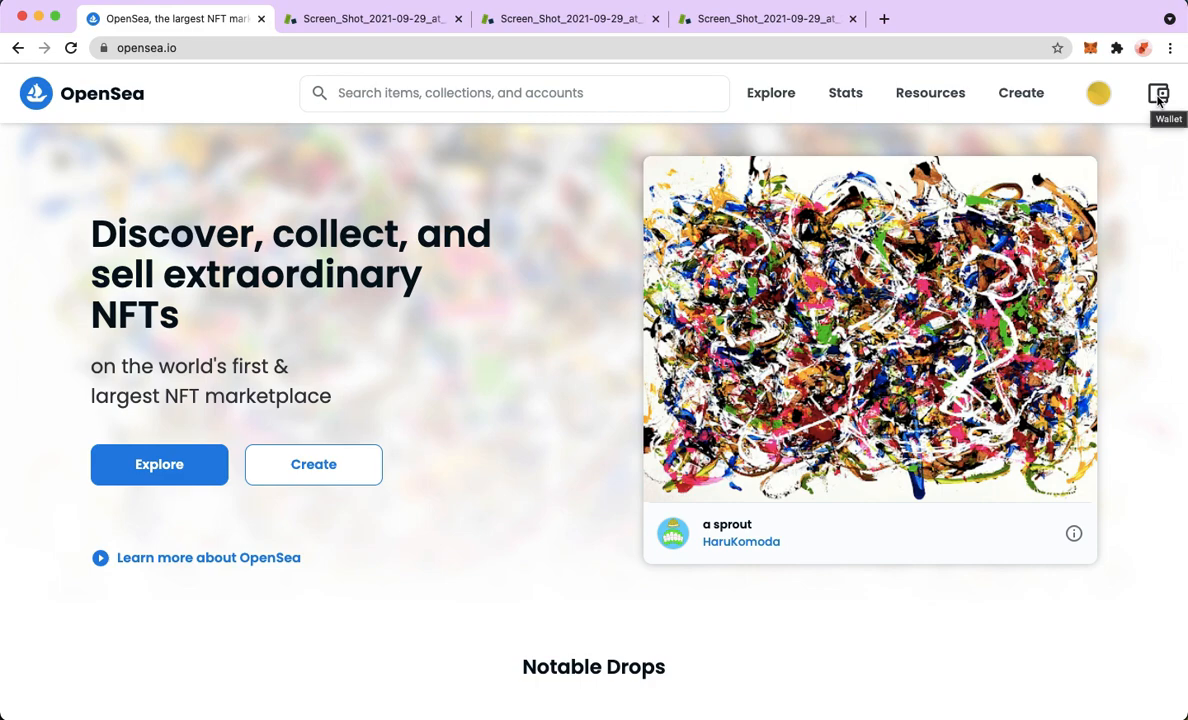
pyautogui.click(1158, 94)
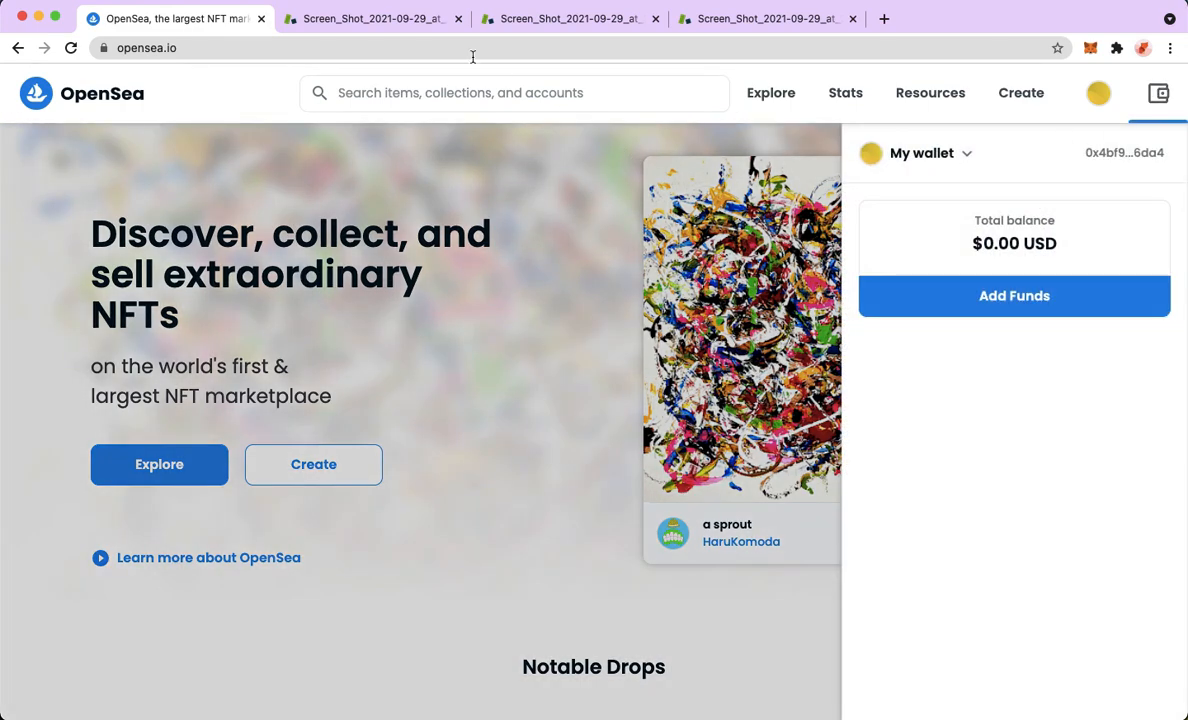
pyautogui.click(370, 18)
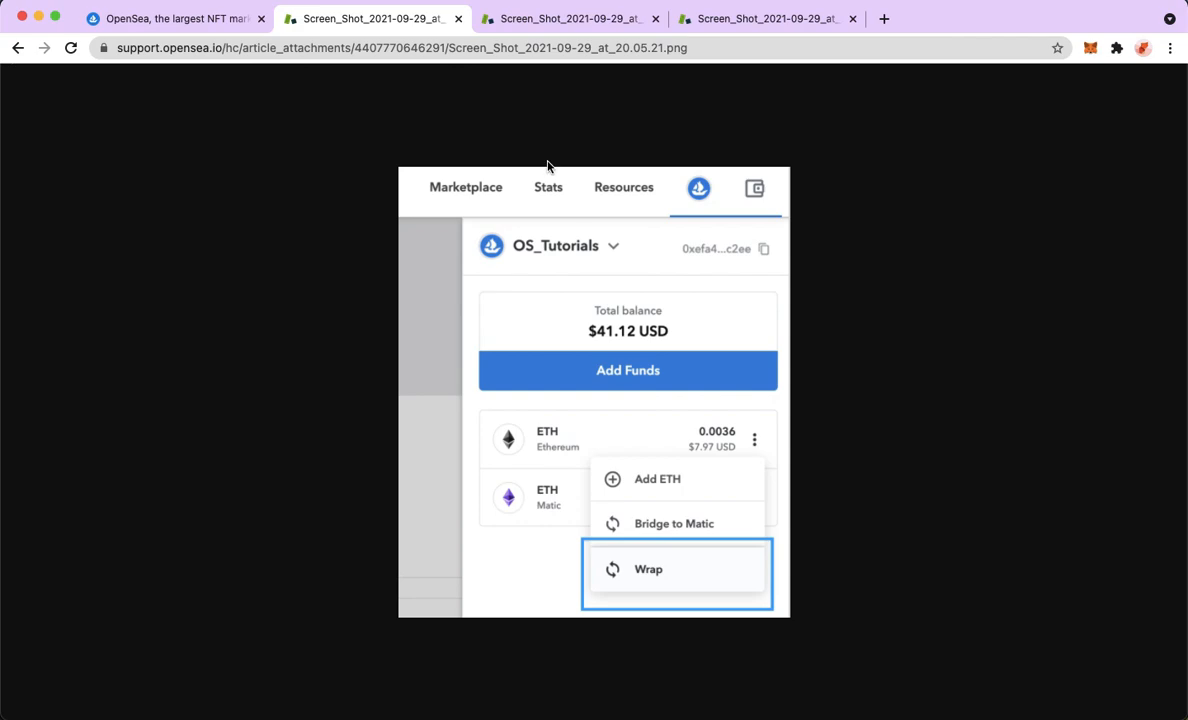
pyautogui.click(176, 18)
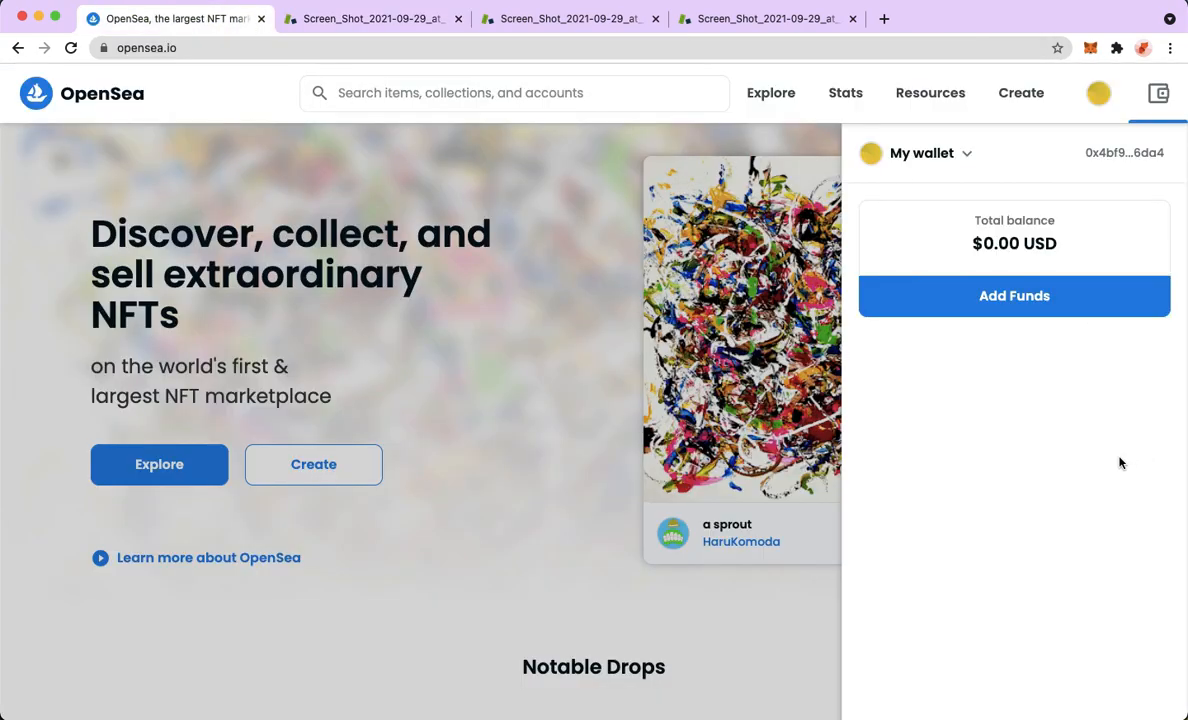
# Step: View the reference screenshot of the ETH menu with the Wrap option outlined
pyautogui.click(370, 18)
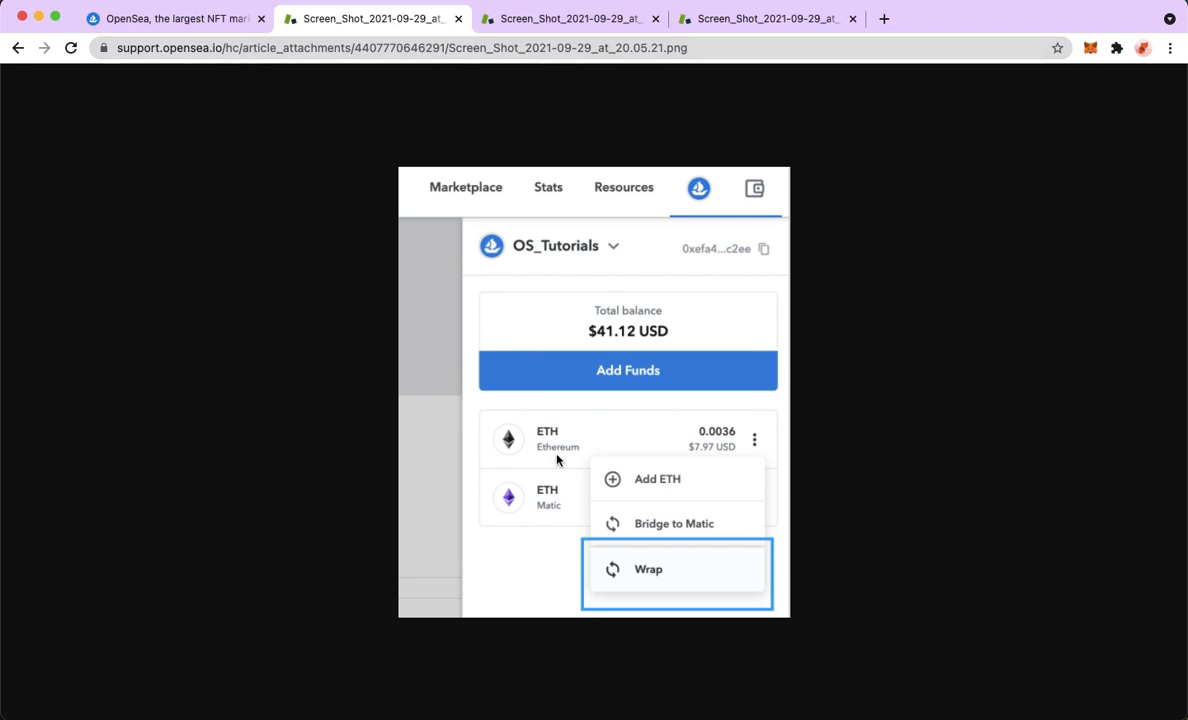
pyautogui.moveTo(716, 360)
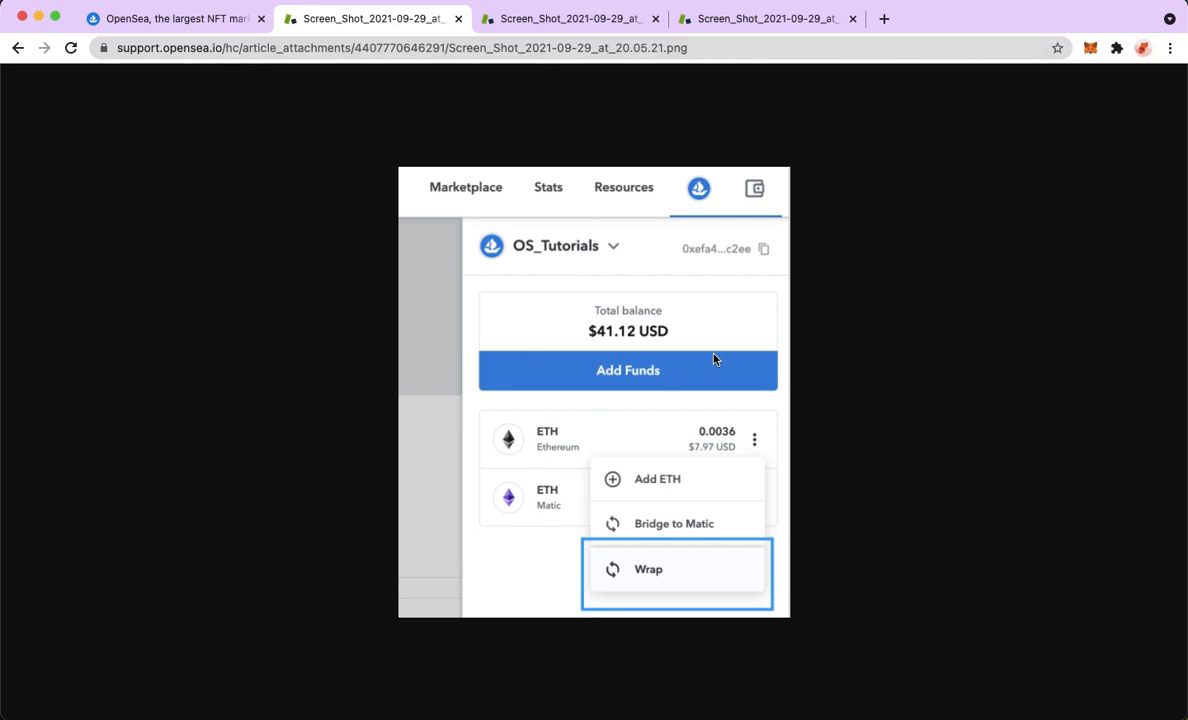
pyautogui.moveTo(556, 444)
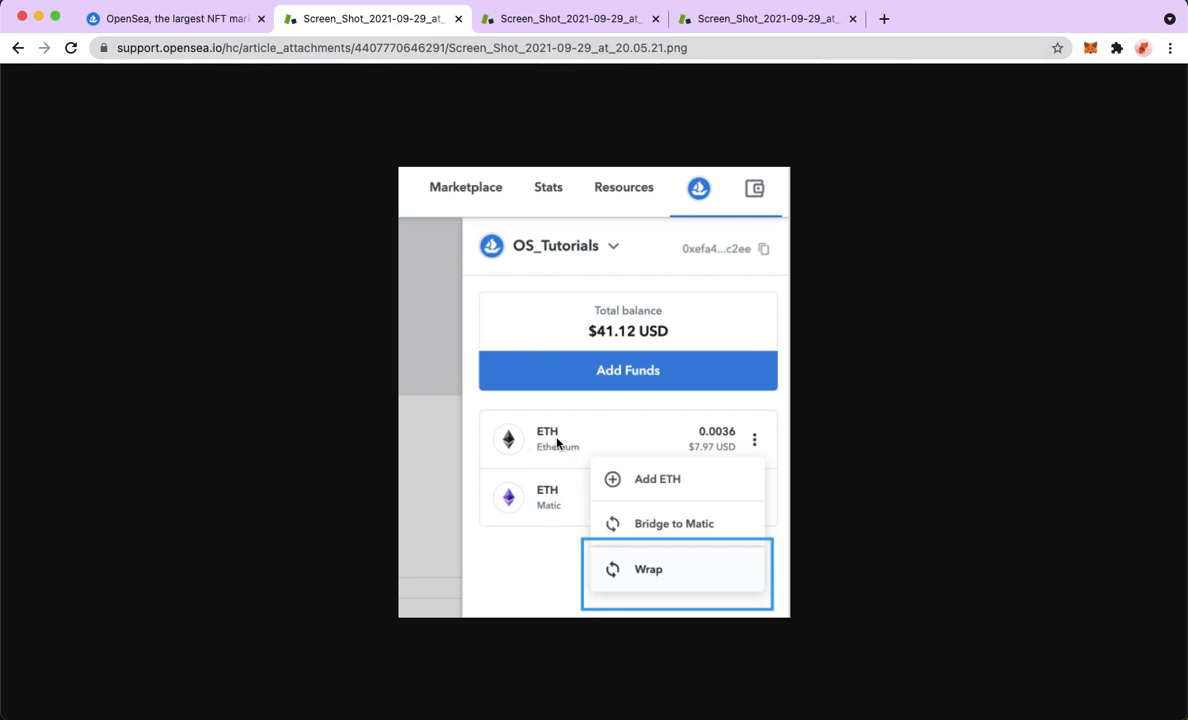
pyautogui.moveTo(760, 456)
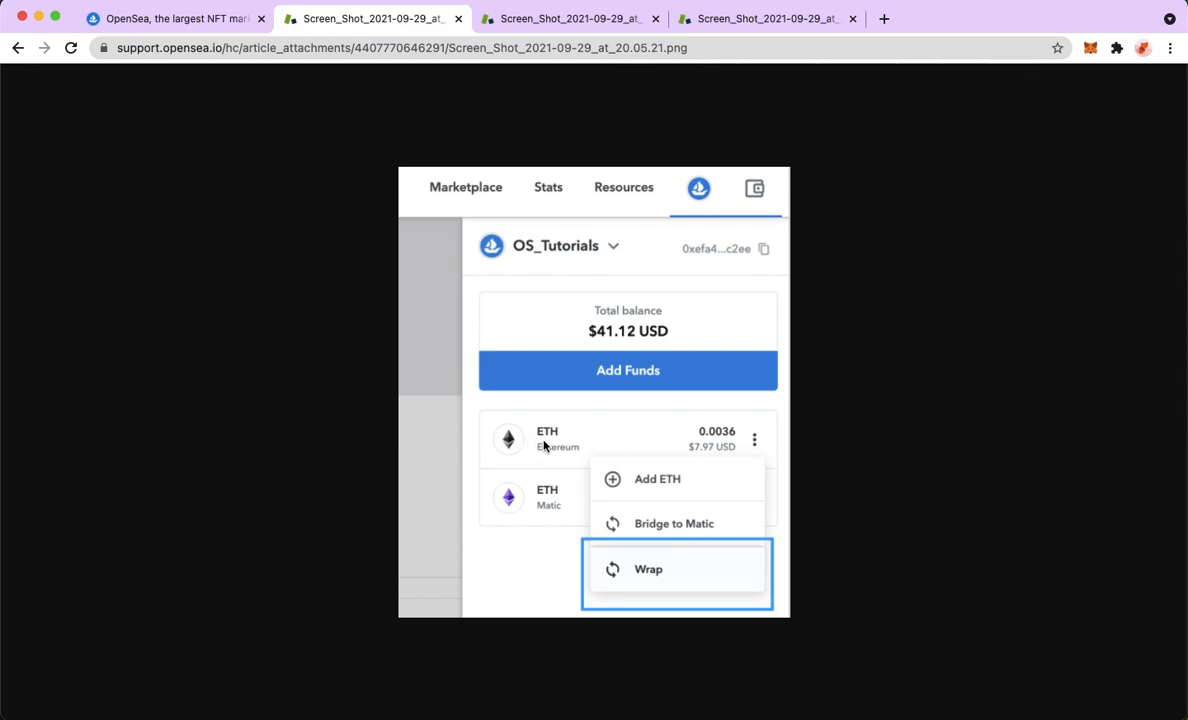
pyautogui.moveTo(644, 584)
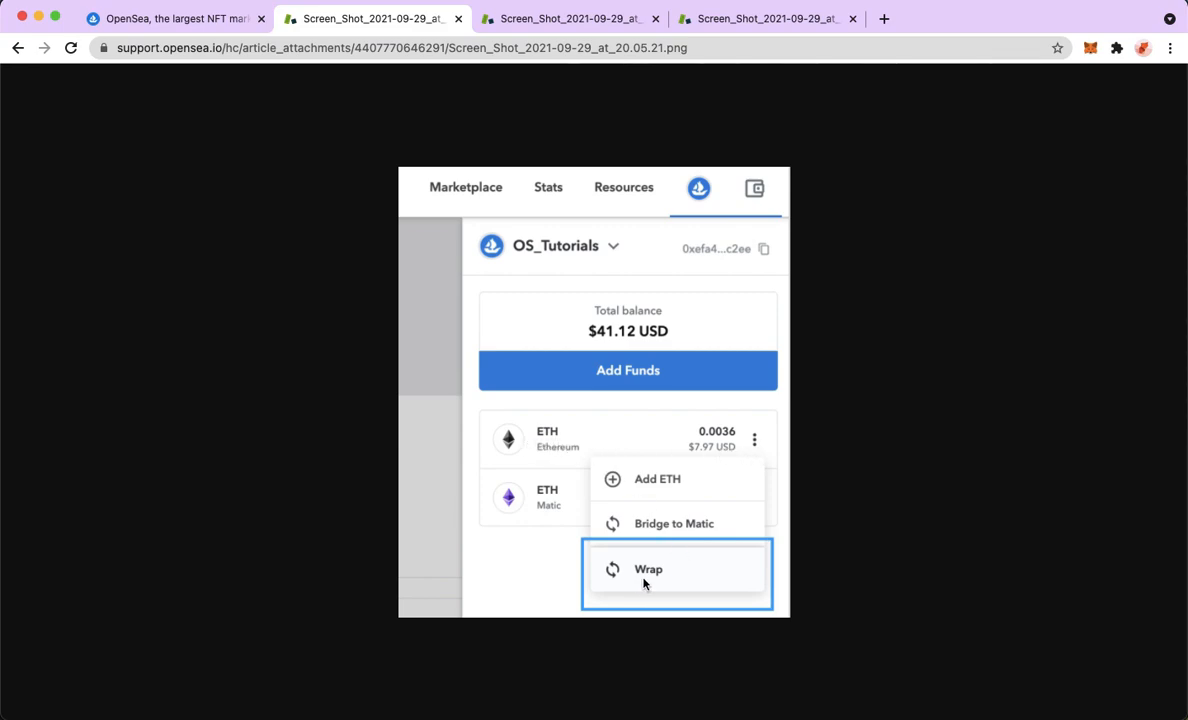
pyautogui.moveTo(648, 584)
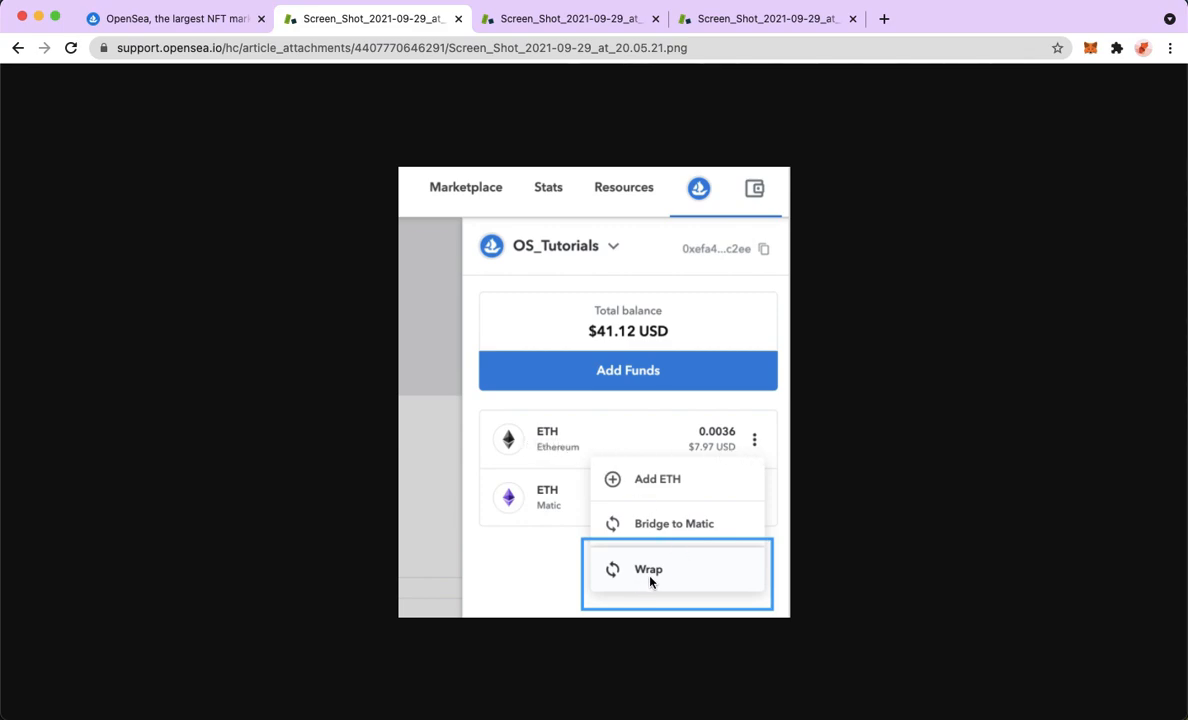
pyautogui.moveTo(544, 448)
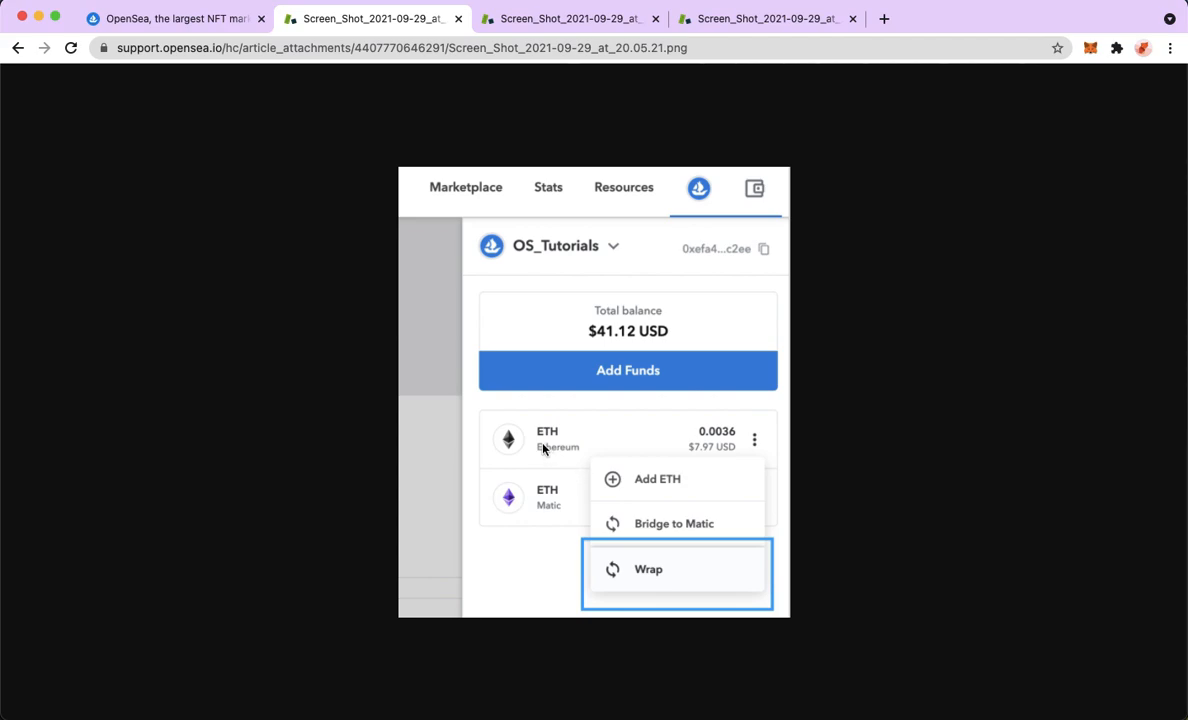
pyautogui.moveTo(668, 576)
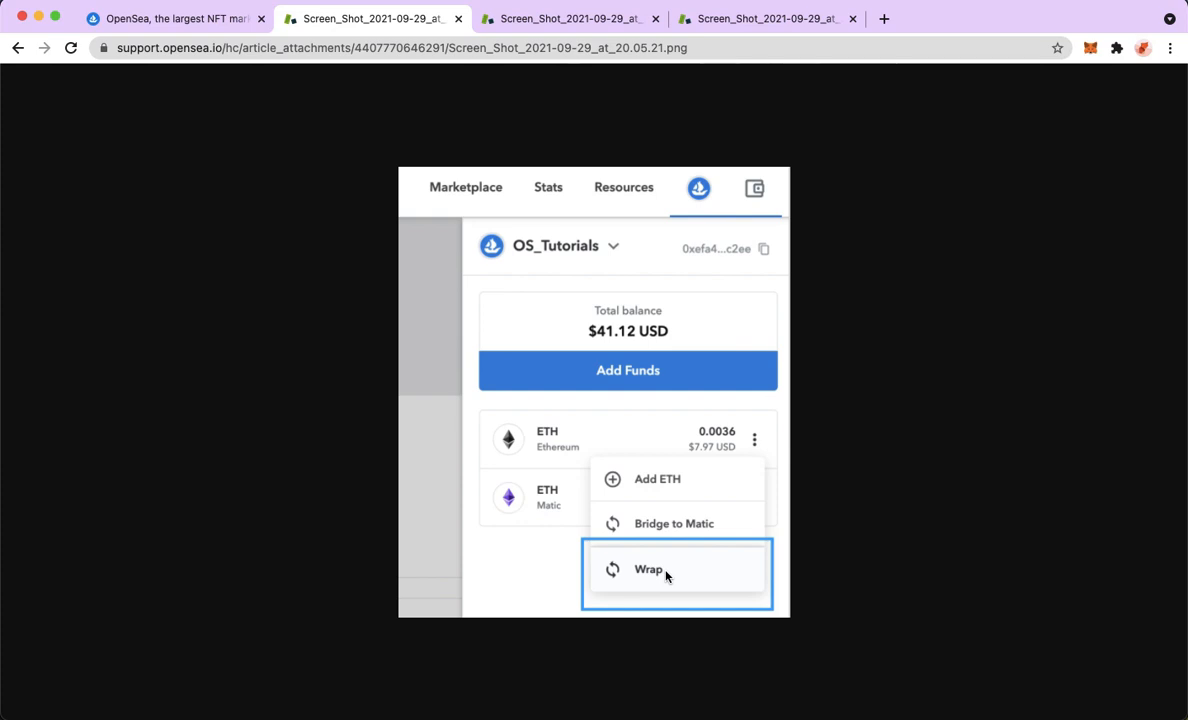
pyautogui.moveTo(772, 432)
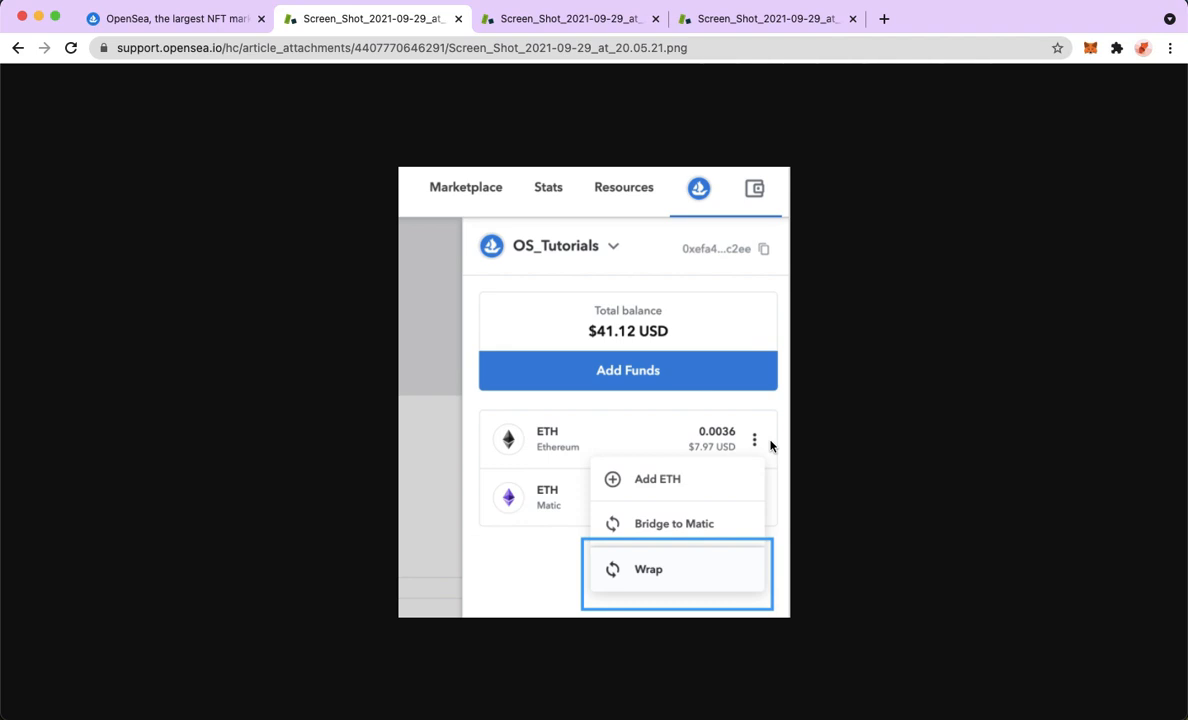
pyautogui.moveTo(564, 472)
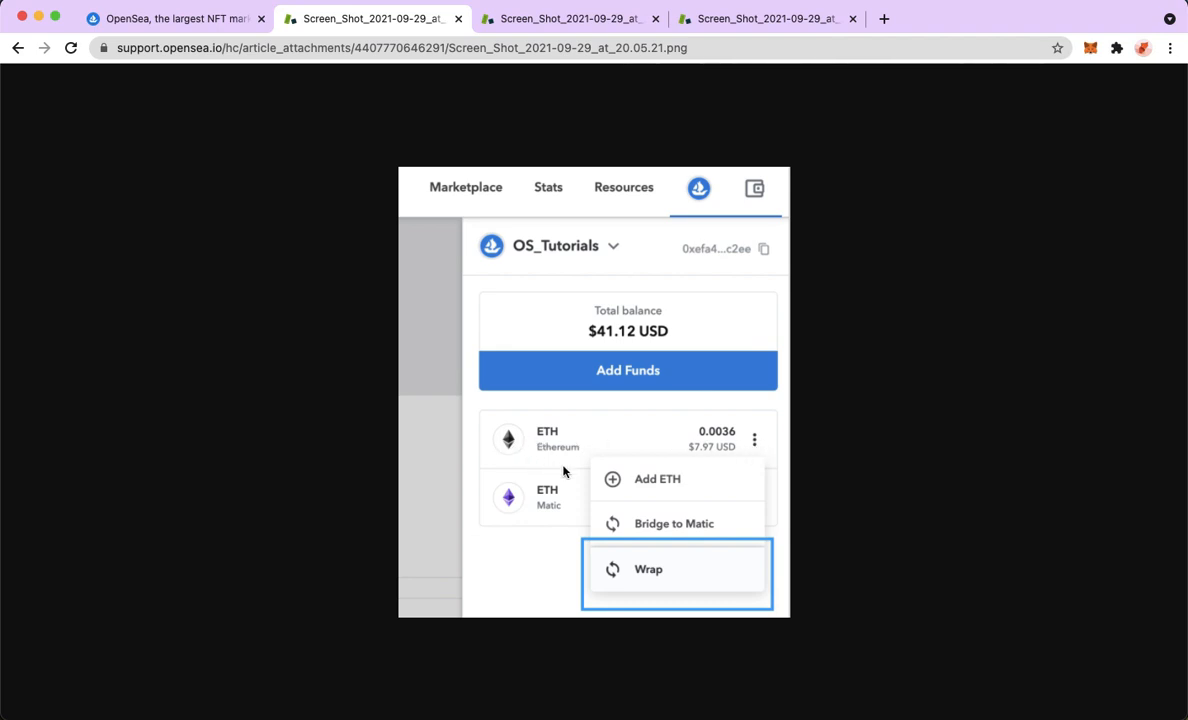
pyautogui.moveTo(762, 456)
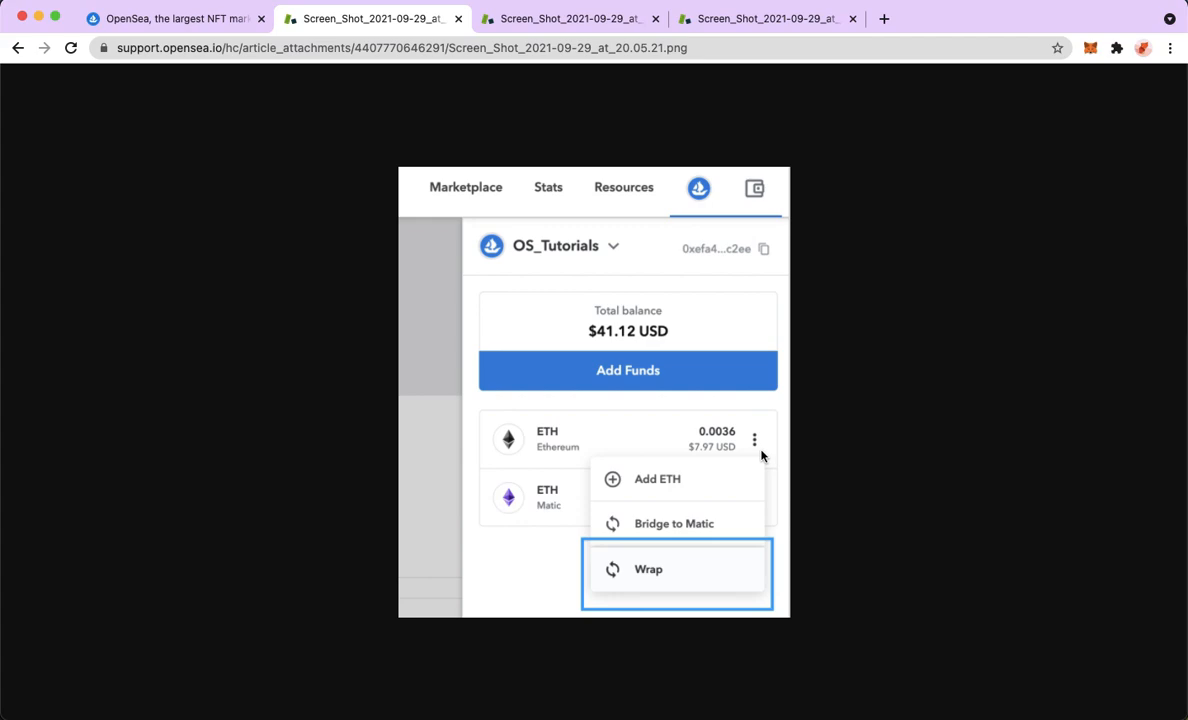
pyautogui.moveTo(640, 588)
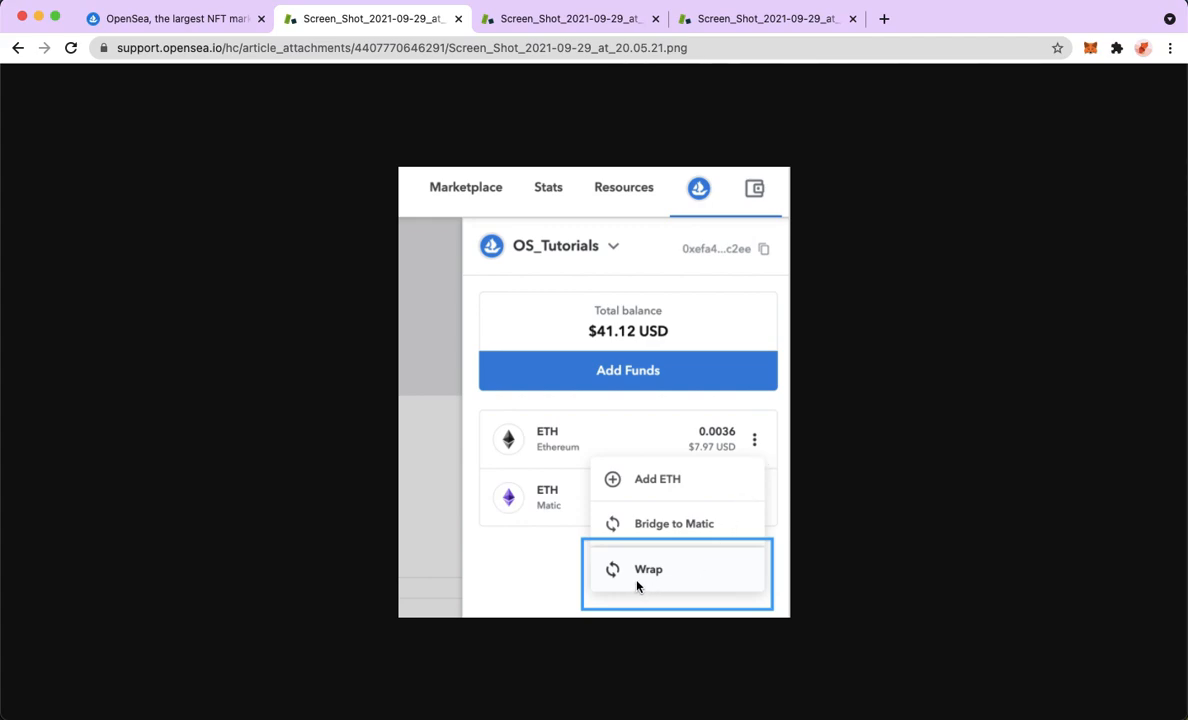
pyautogui.moveTo(608, 588)
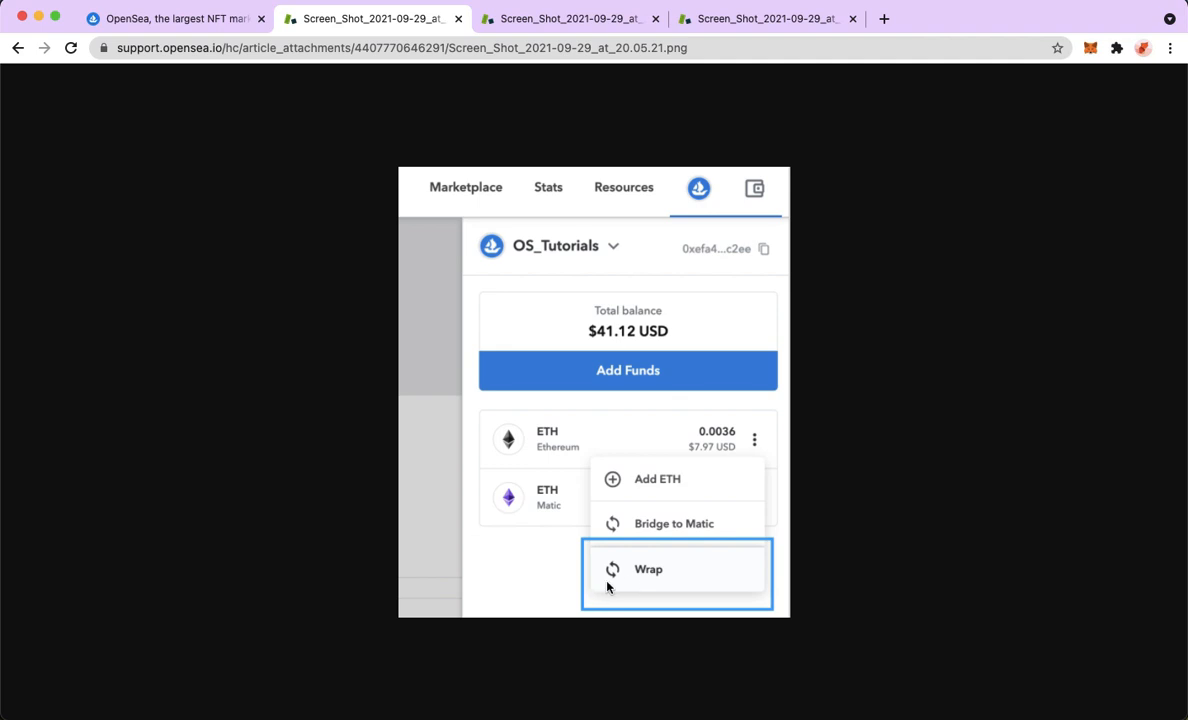
# Step: View the Convert tokens screenshot converting 0.0018 ETH into 0.0018 WETH
pyautogui.click(648, 568)
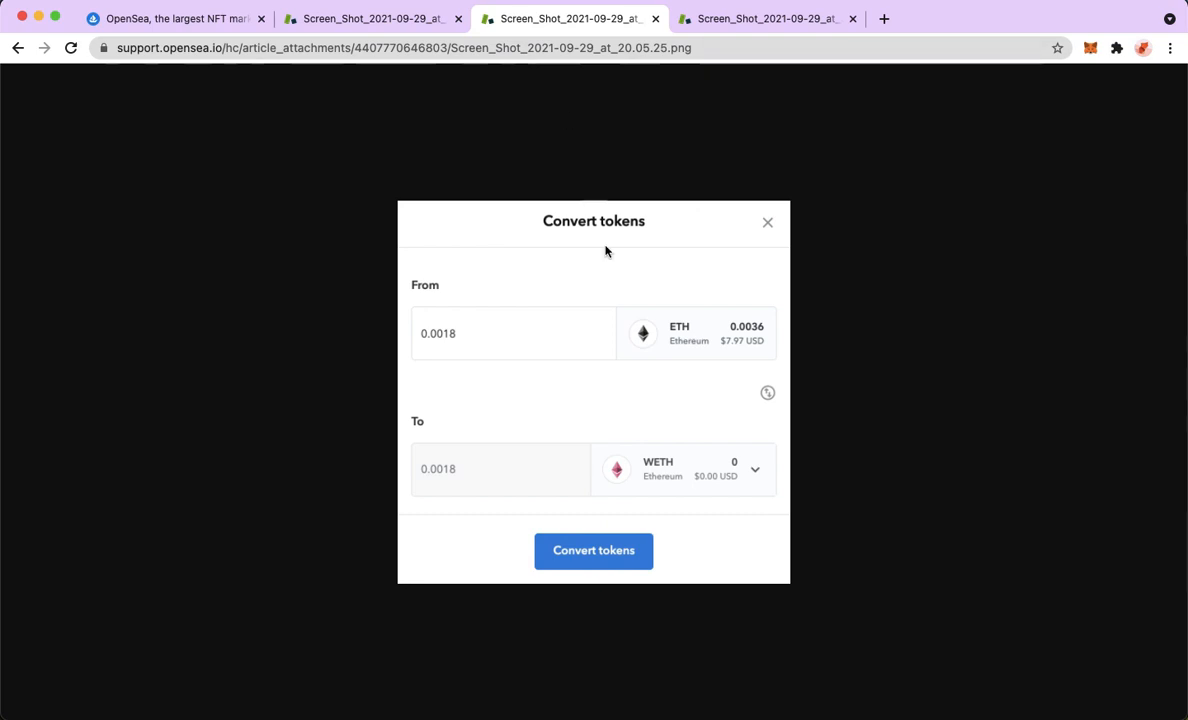
pyautogui.moveTo(618, 238)
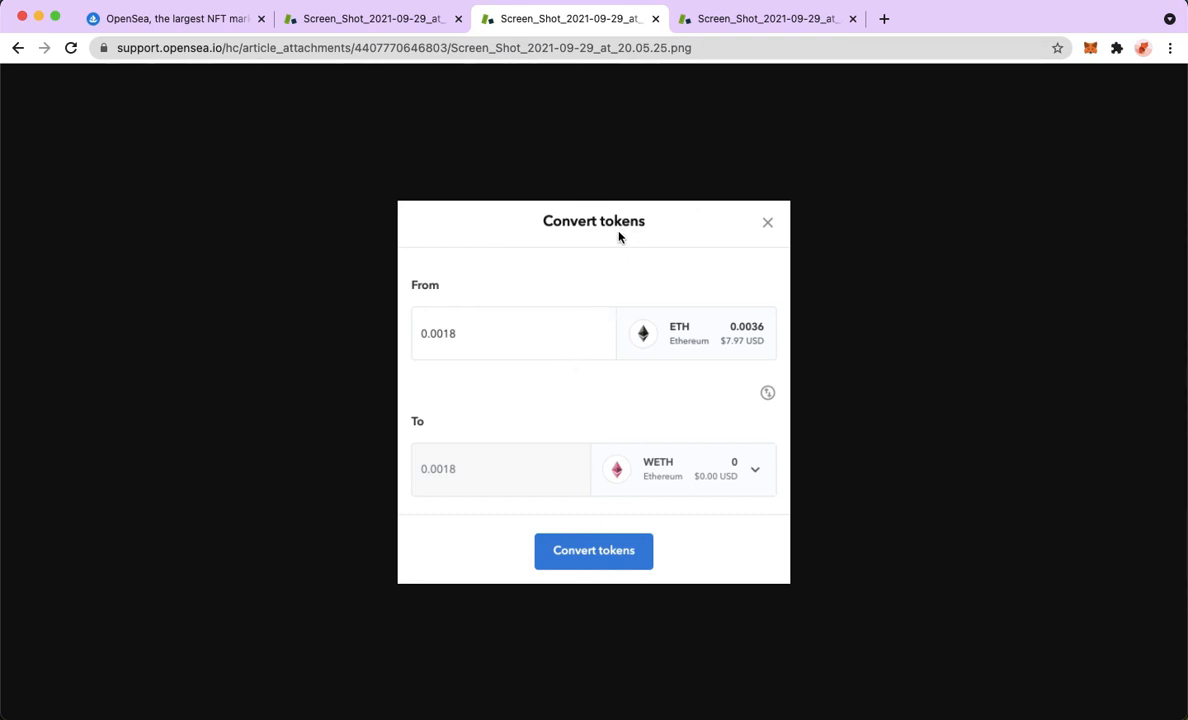
pyautogui.moveTo(658, 516)
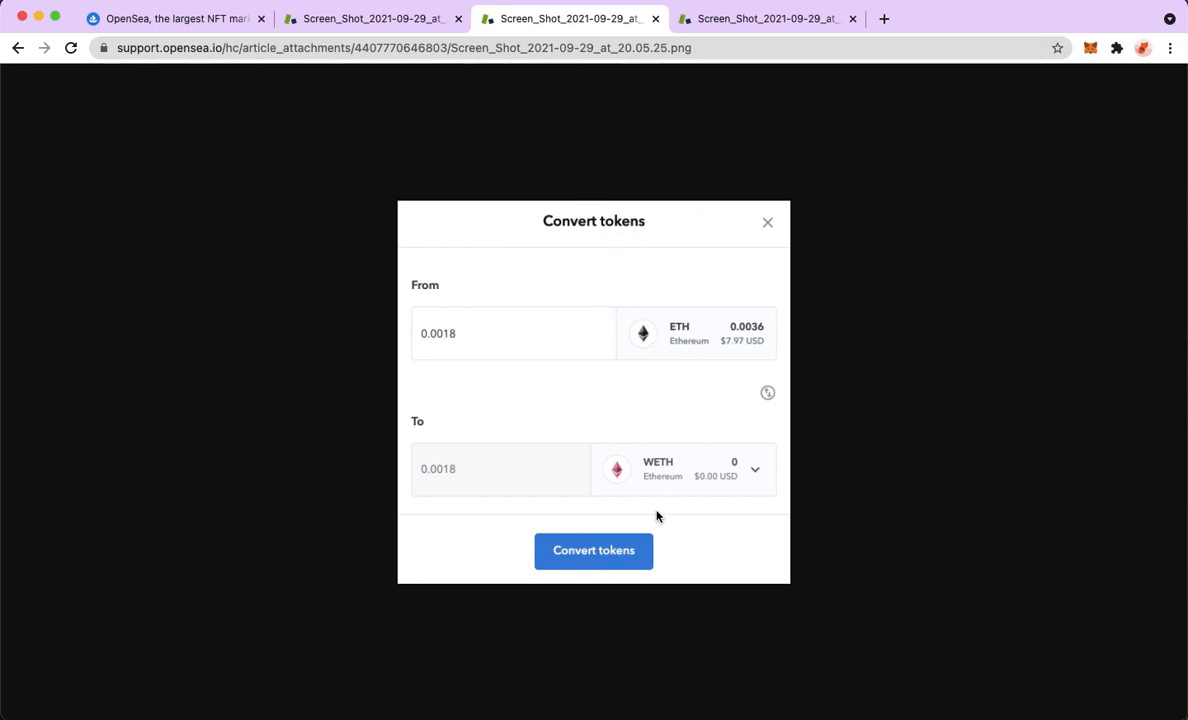
pyautogui.moveTo(620, 580)
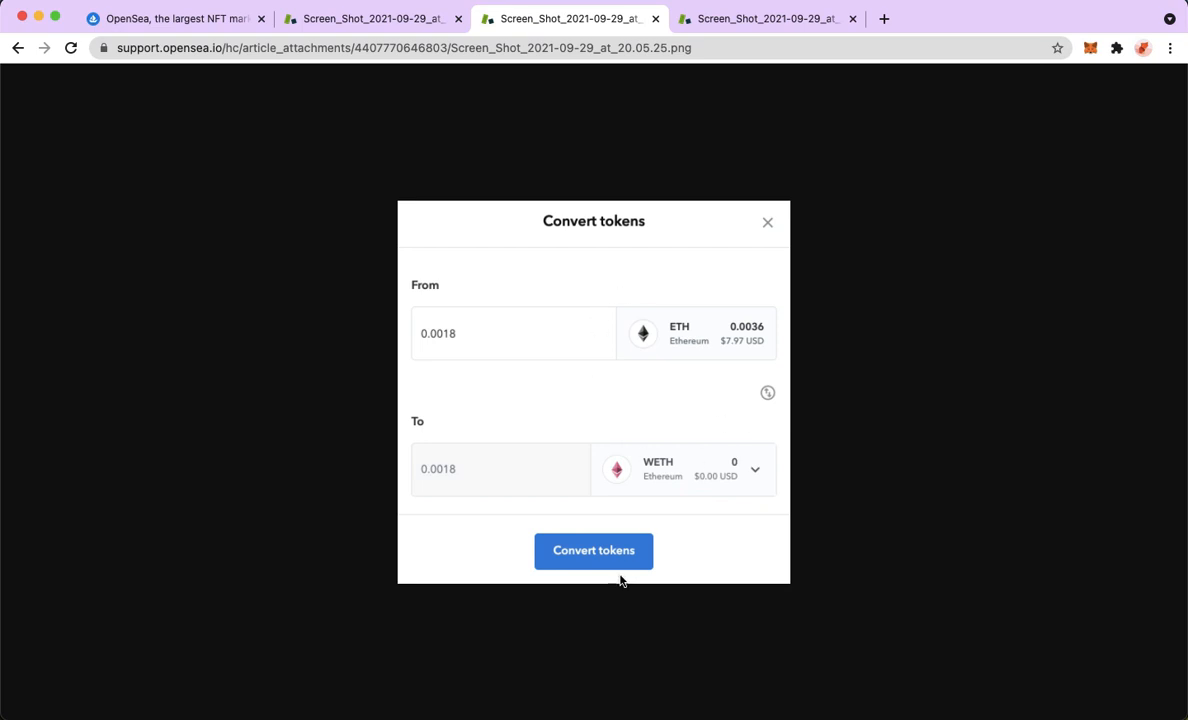
pyautogui.moveTo(682, 446)
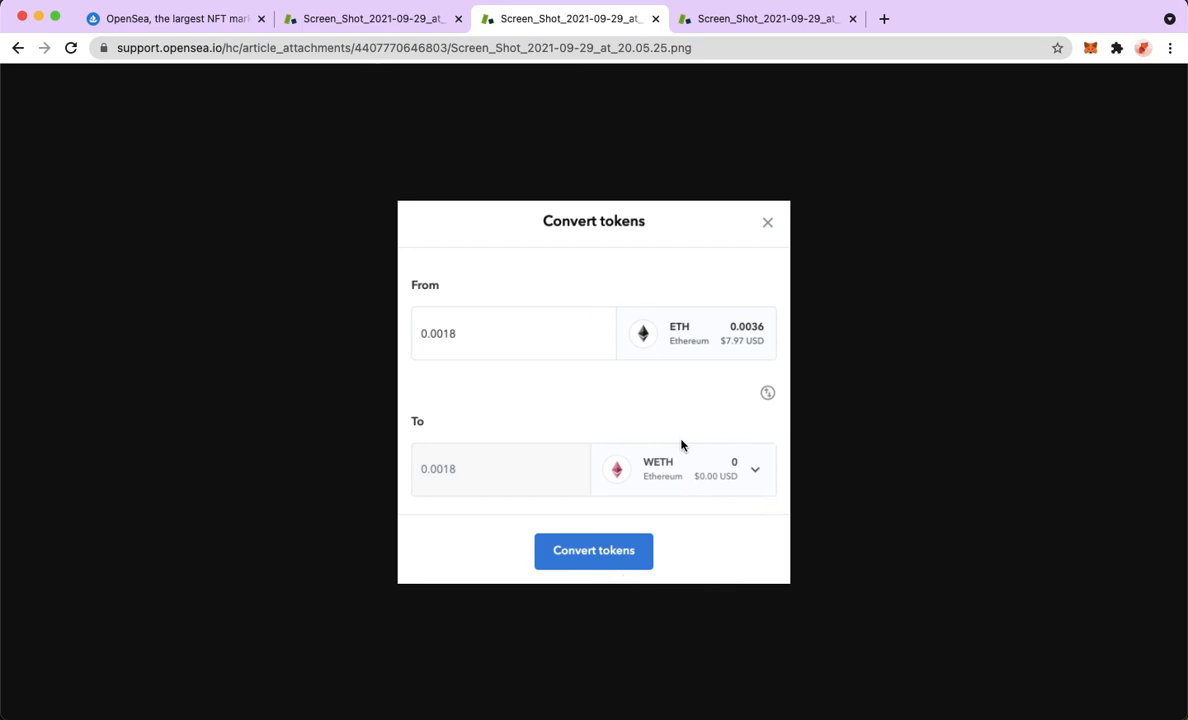
pyautogui.moveTo(680, 488)
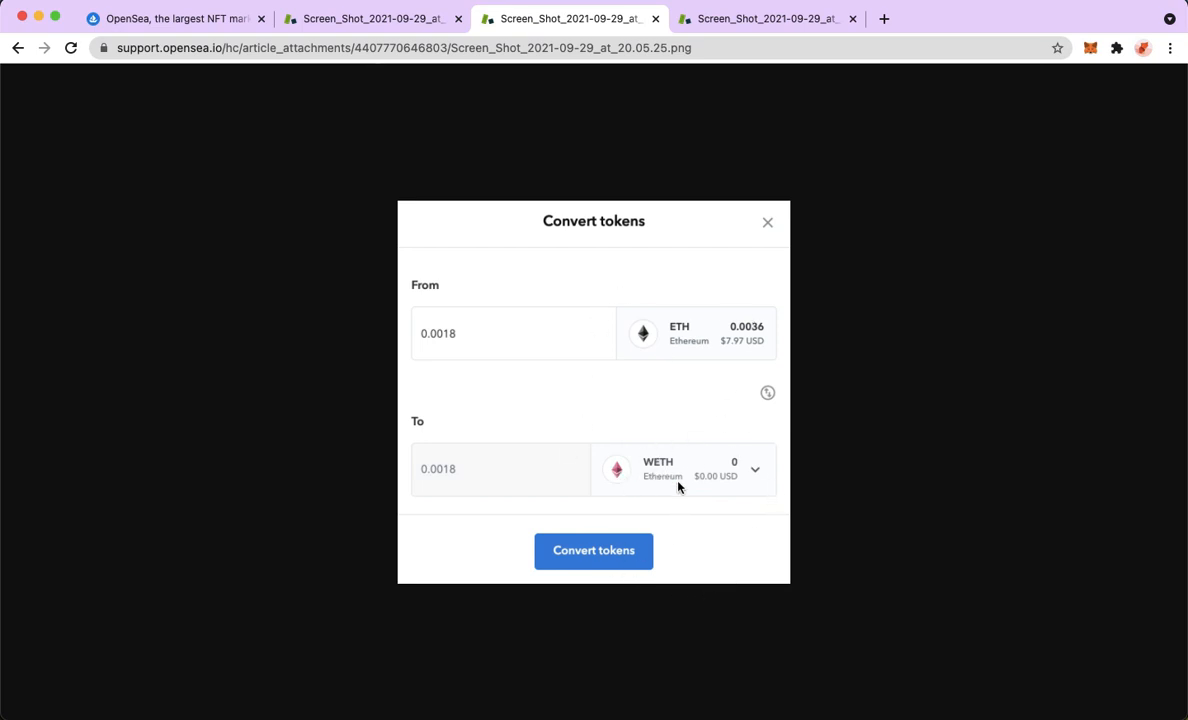
pyautogui.moveTo(636, 452)
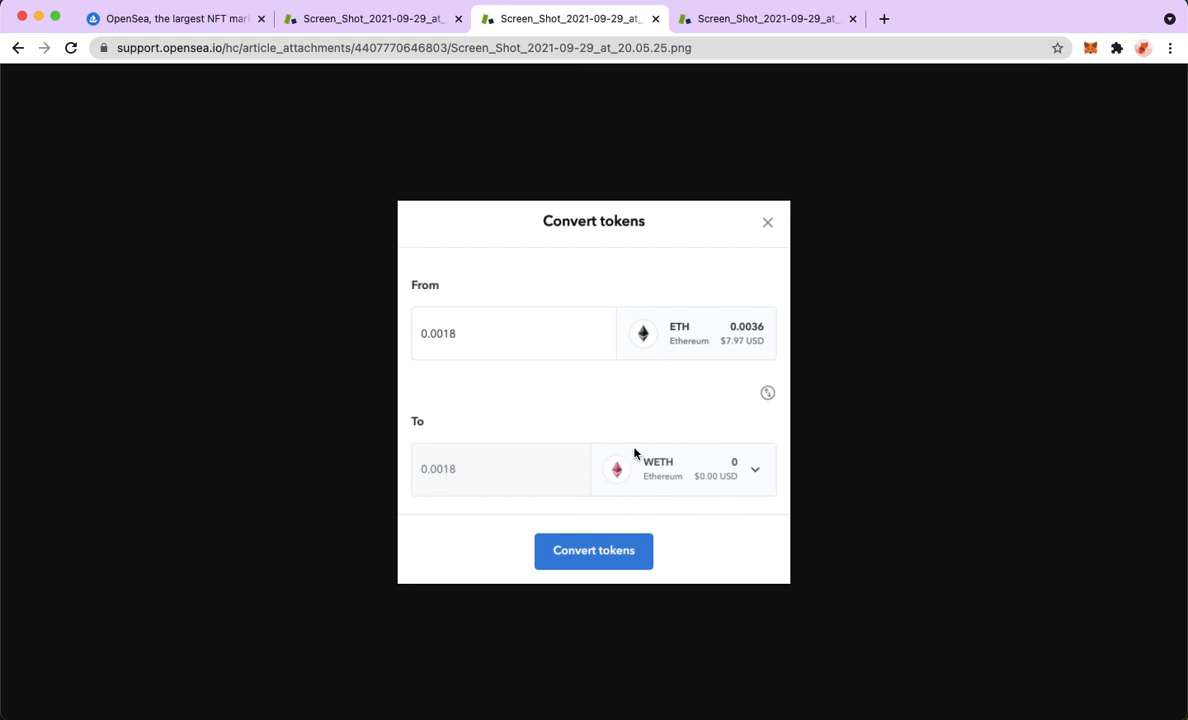
pyautogui.moveTo(532, 328)
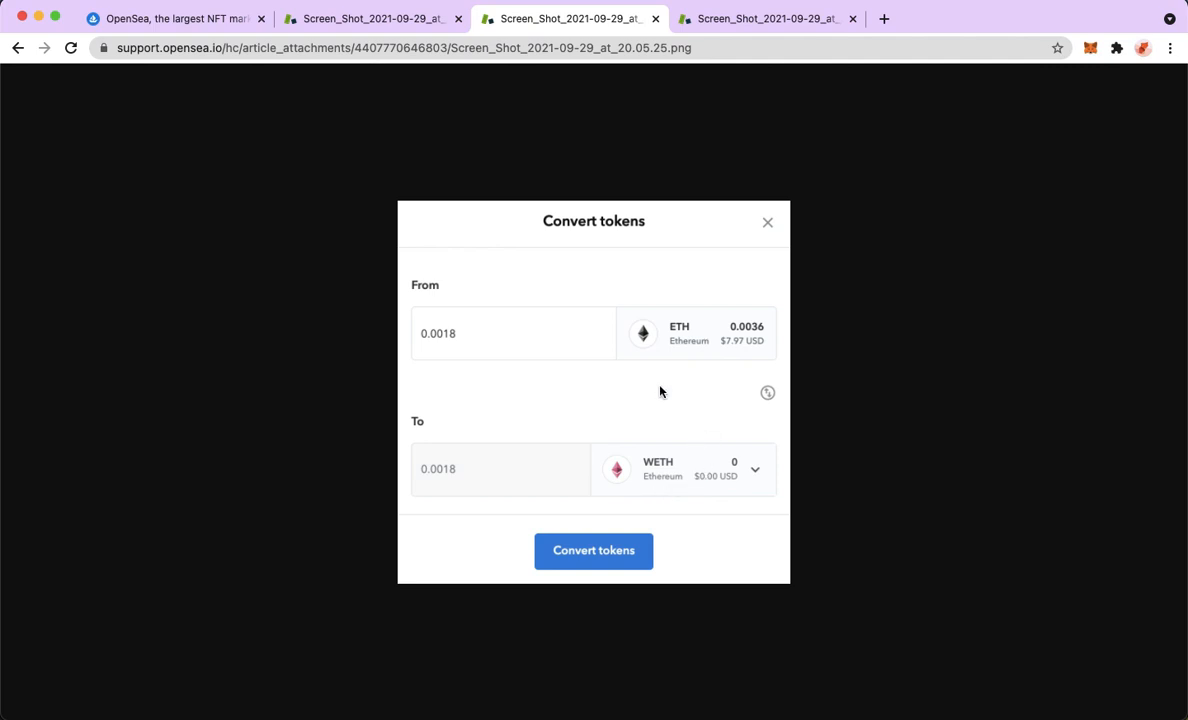
pyautogui.moveTo(512, 332)
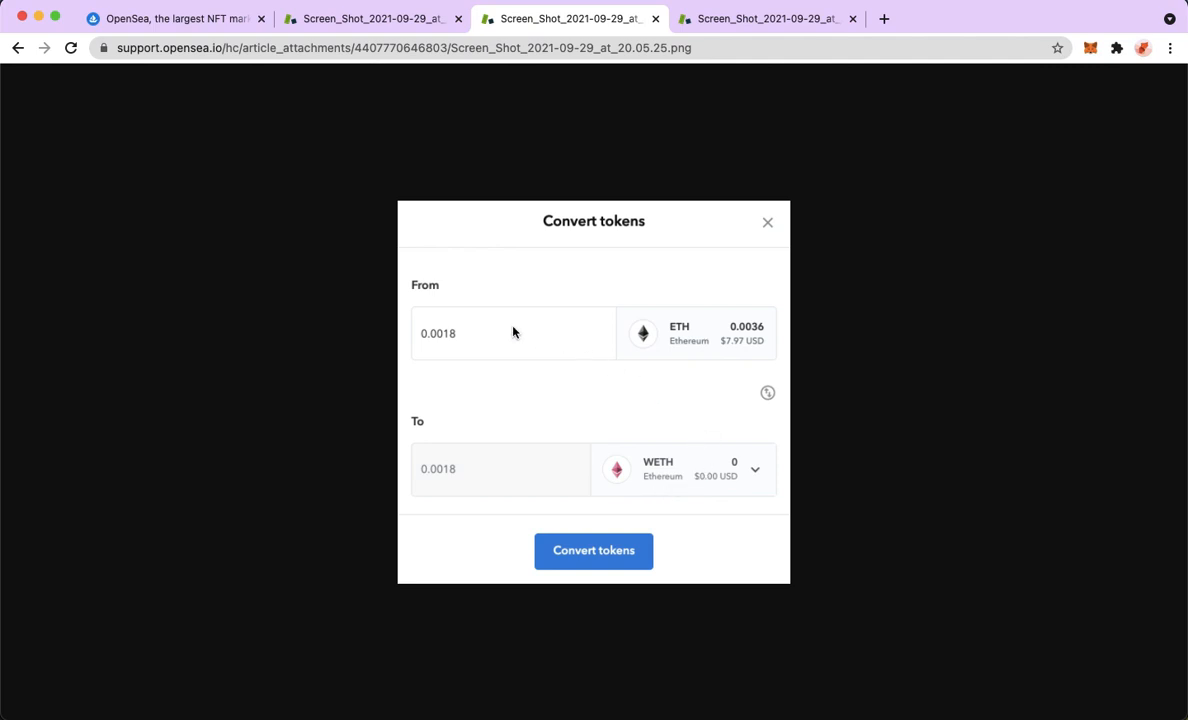
pyautogui.moveTo(488, 340)
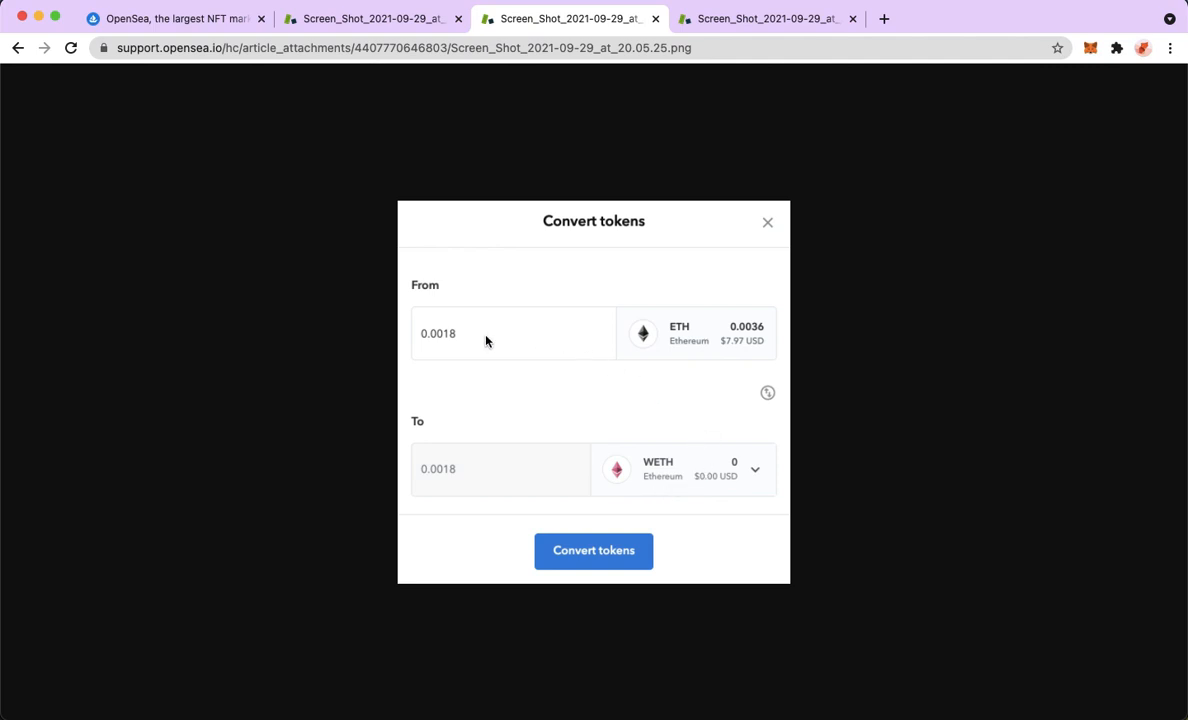